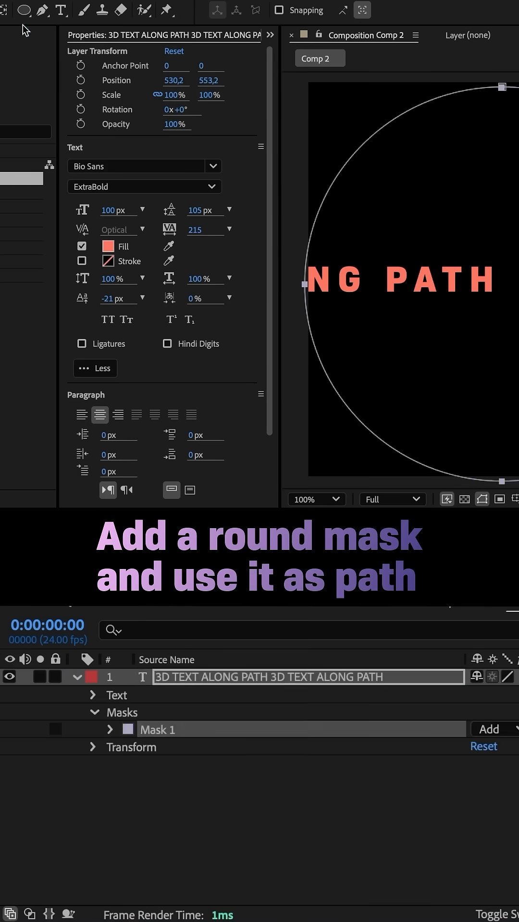
Set the text's Path Options path to Mask 1 so it curves along the mask
click(387, 382)
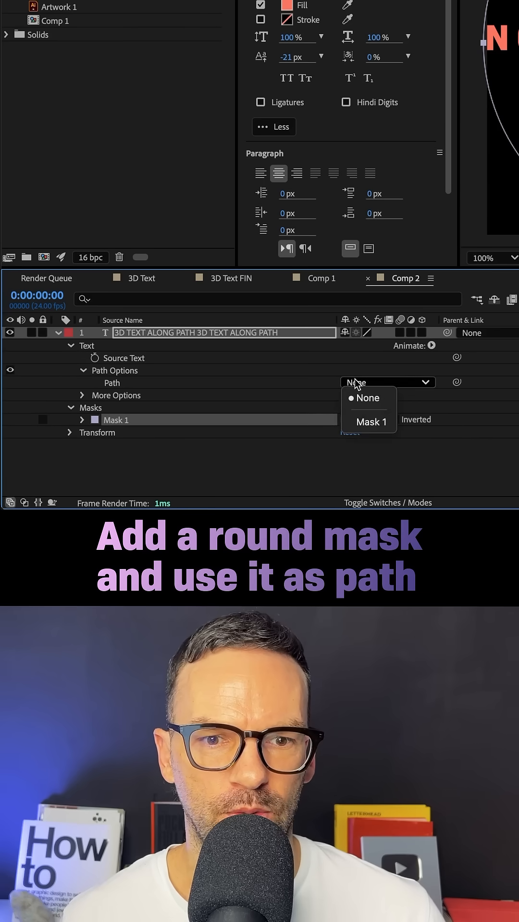
click(371, 421)
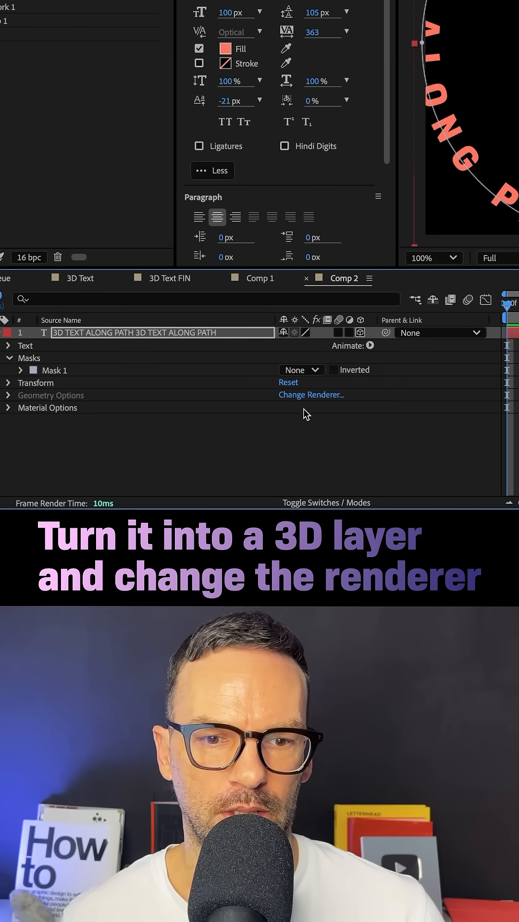
Switch the composition's 3D renderer to Advanced 3D and confirm
click(310, 395)
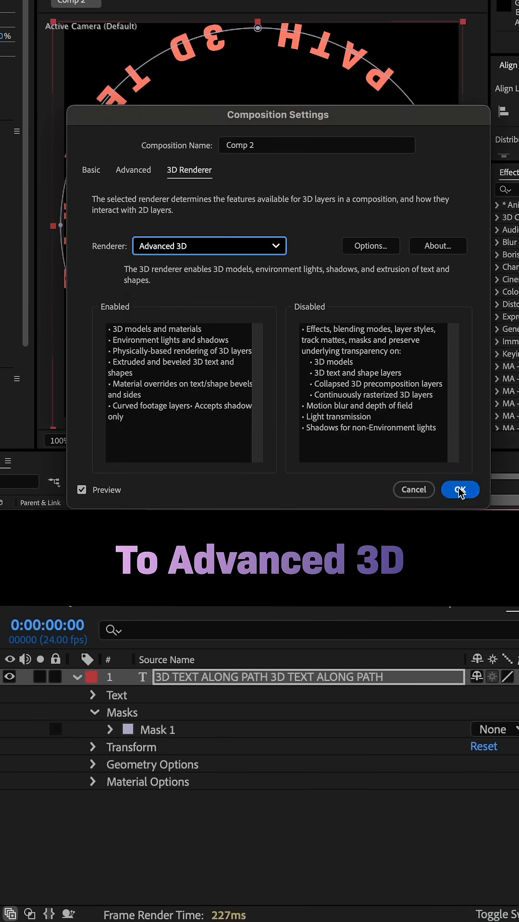
click(460, 489)
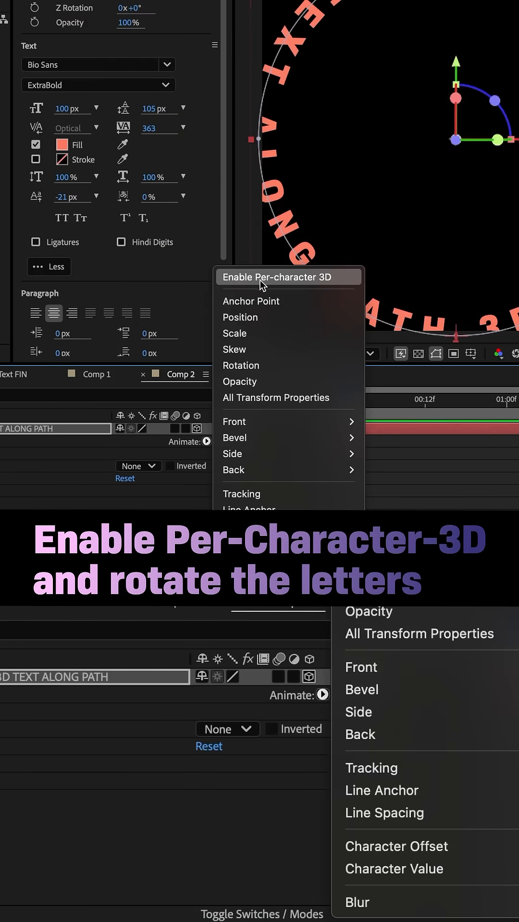
Enable per-character 3D and add an All Transform Properties animator to the text
click(281, 276)
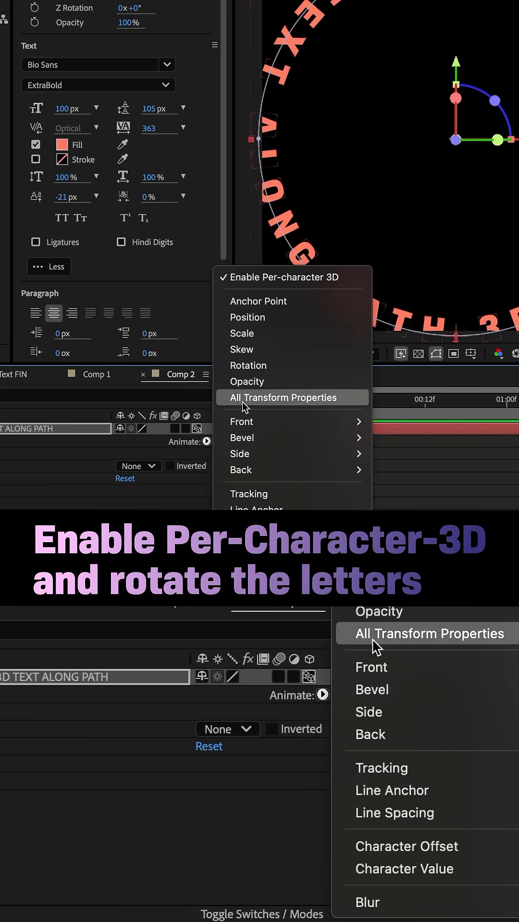
click(287, 398)
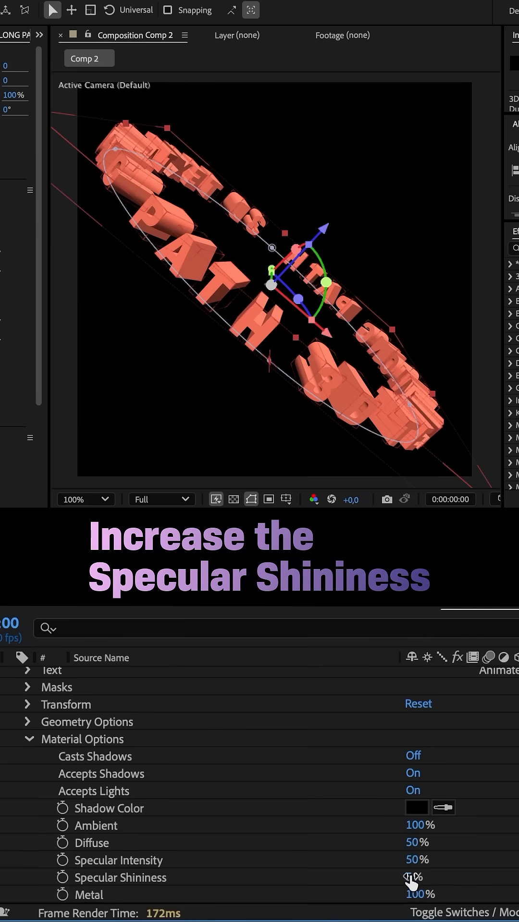
Raise the letters' Specular Shininess and keyframe the layer's rotation
drag(413, 876, 413, 877)
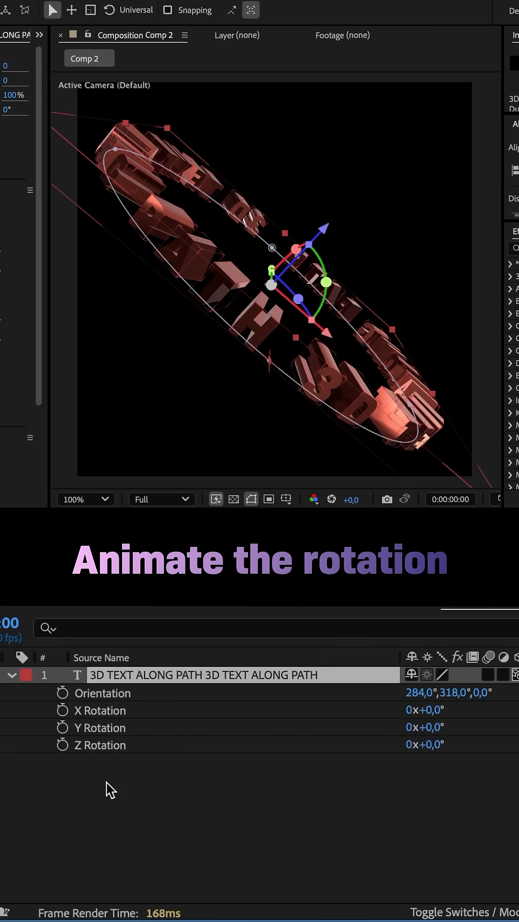
click(61, 744)
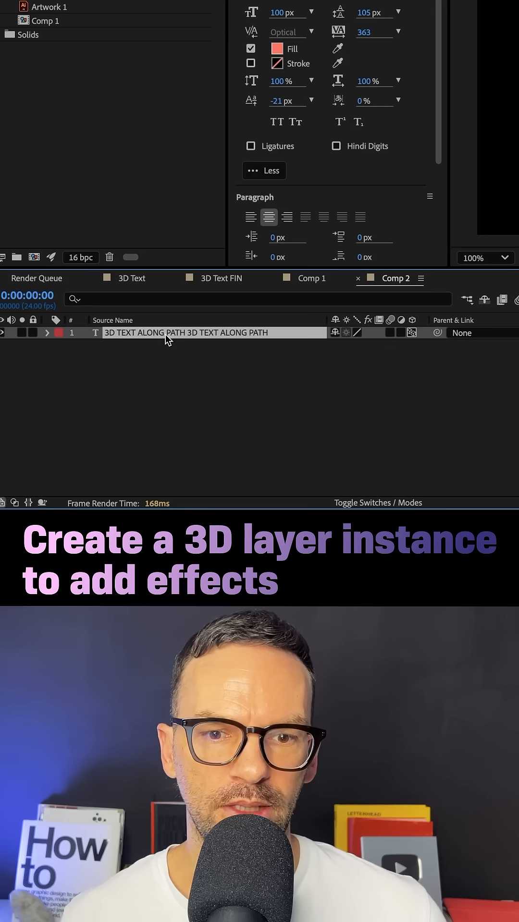
Bring up the text layer's context menu to reach the Create submenu
right_click(167, 341)
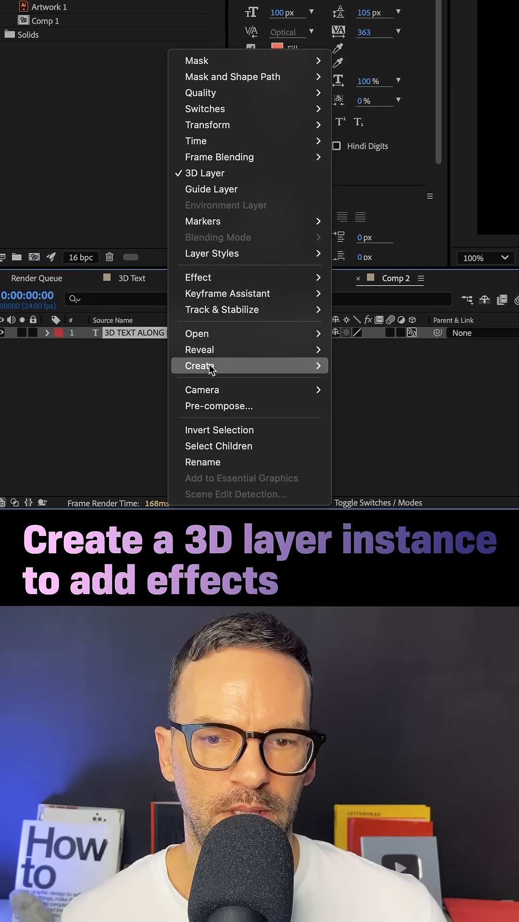